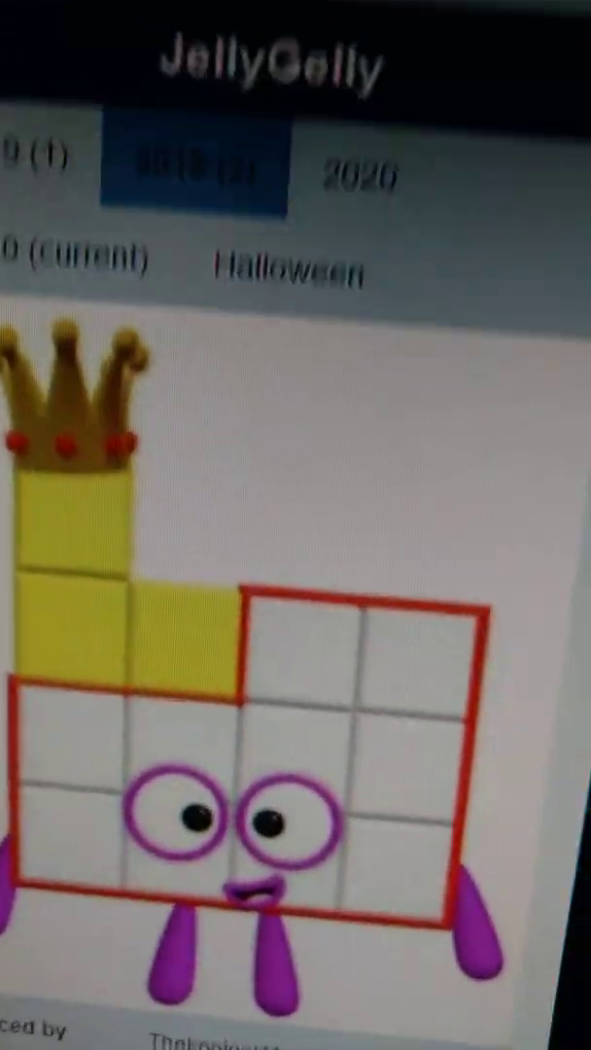
Scroll to the orange-and-yellow character's Gallery infobox with voice, gender, colour and 140-block height
scroll(down, 3)
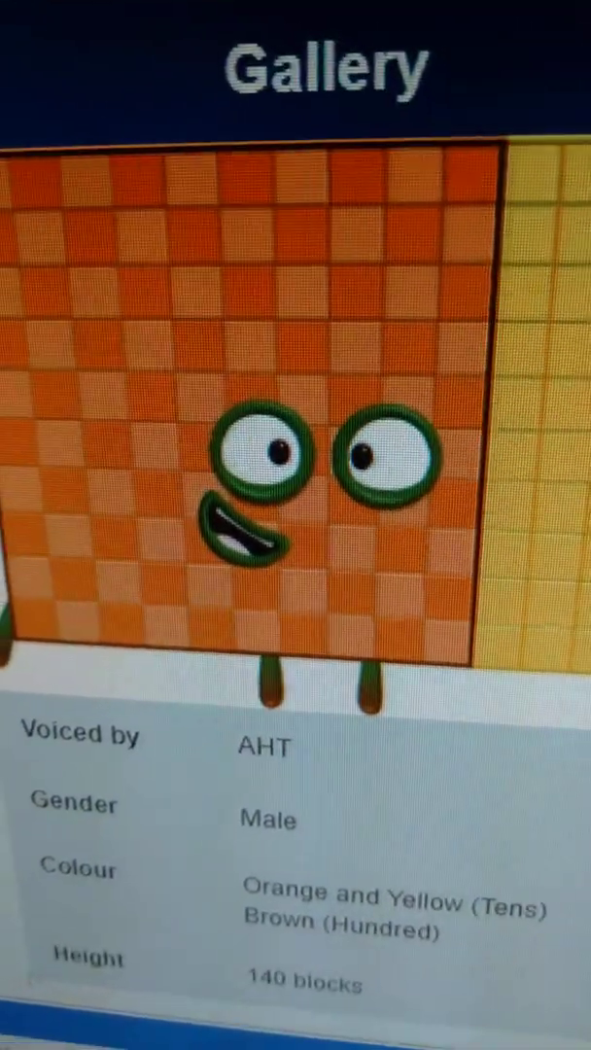
Scroll past the crowned infobox to Finn's green four-block page with 2019 and 2020 tabs
scroll(down, 3)
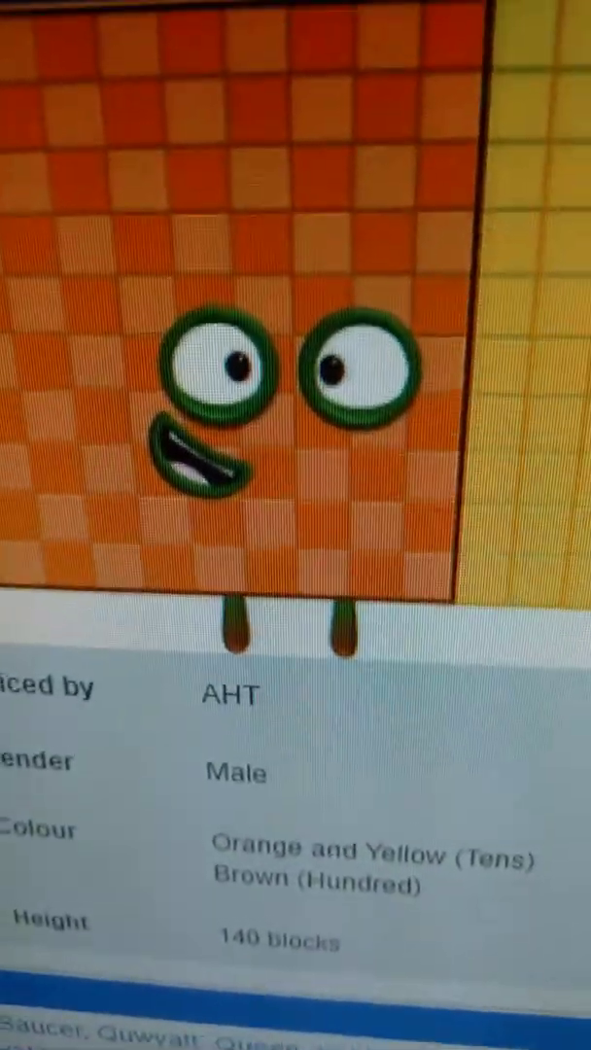
scroll(up, 3)
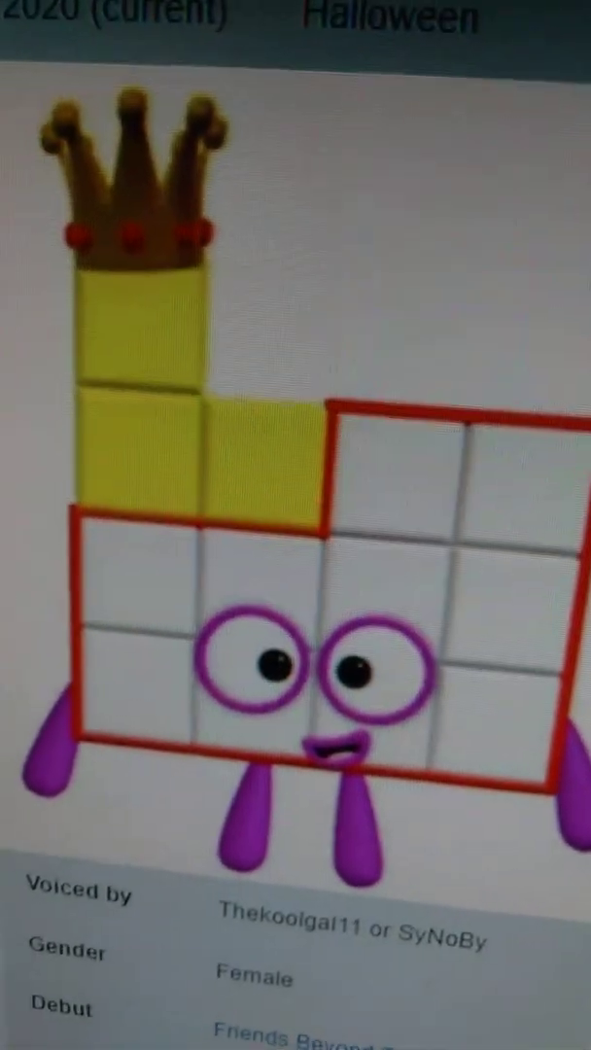
scroll(up, 3)
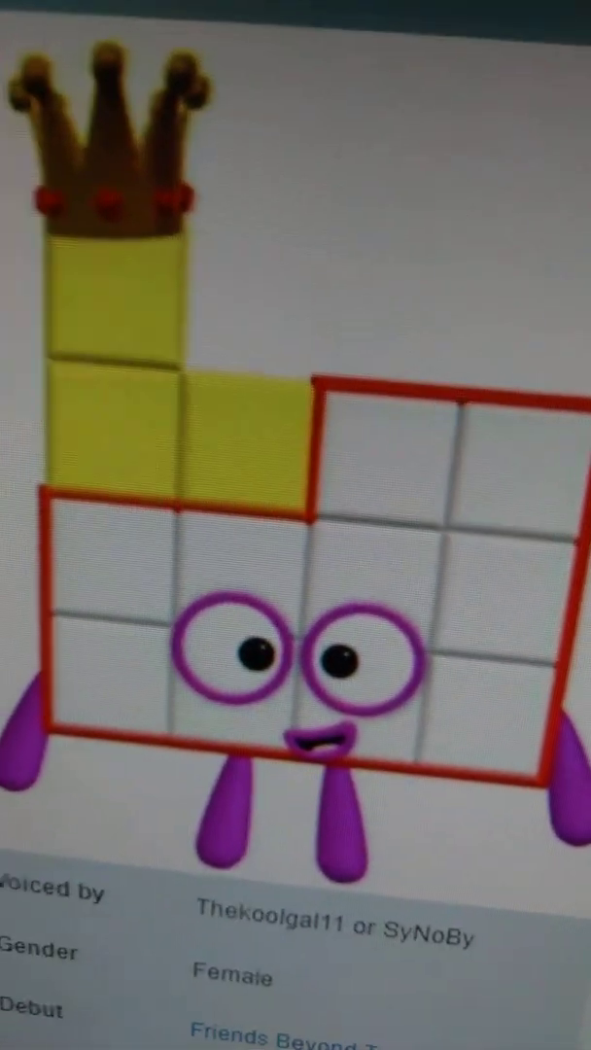
scroll(up, 3)
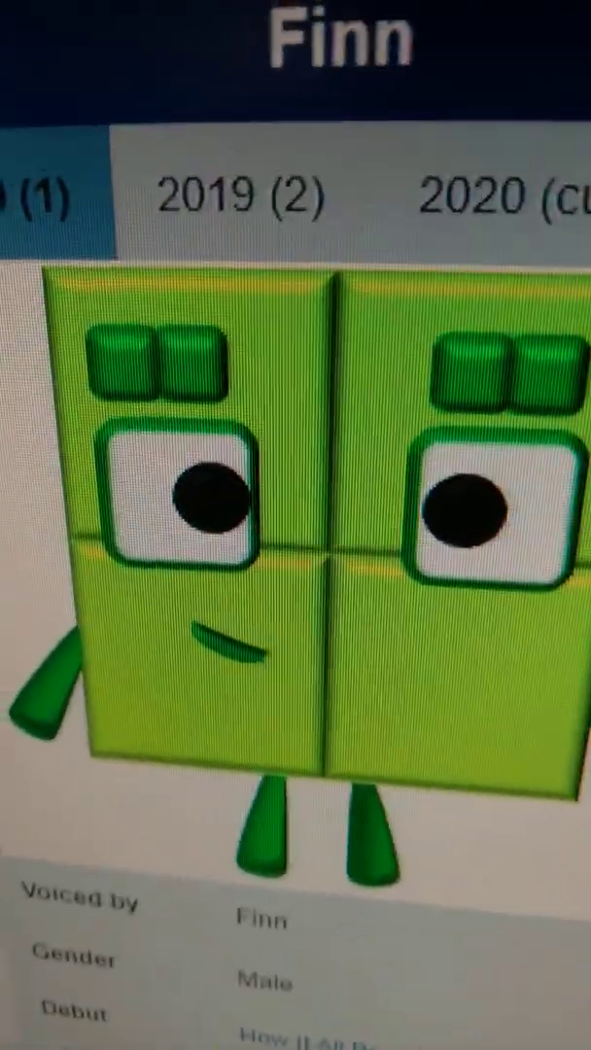
Scroll JellyGelly's infobox to the crowned 2019 (2) look with voice, gender and debut
scroll(down, 3)
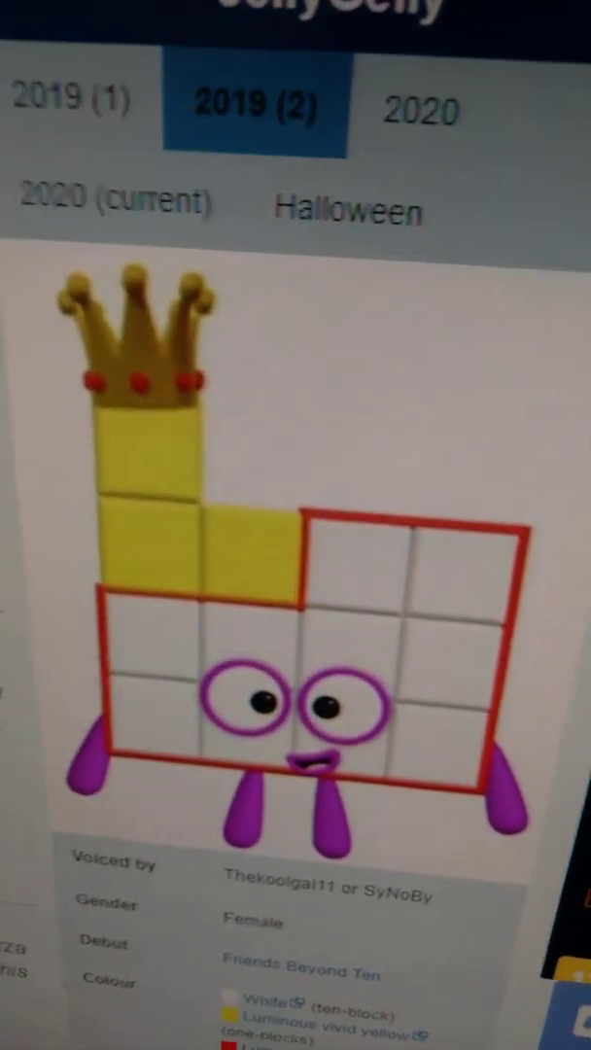
scroll(down, 3)
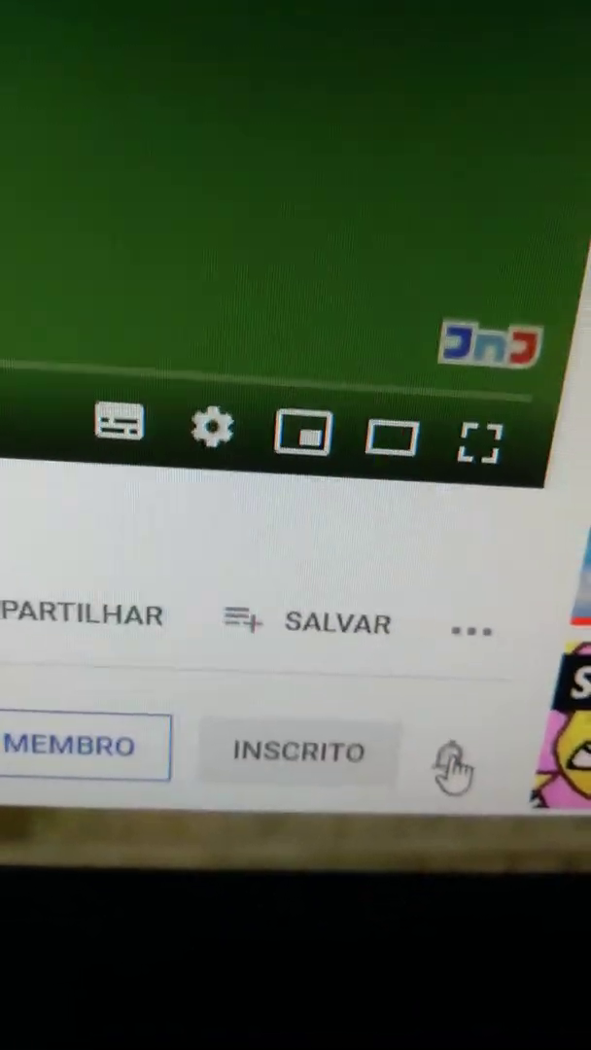
Choose the bell beside INSCRITO to list the channel's notification options
click(447, 768)
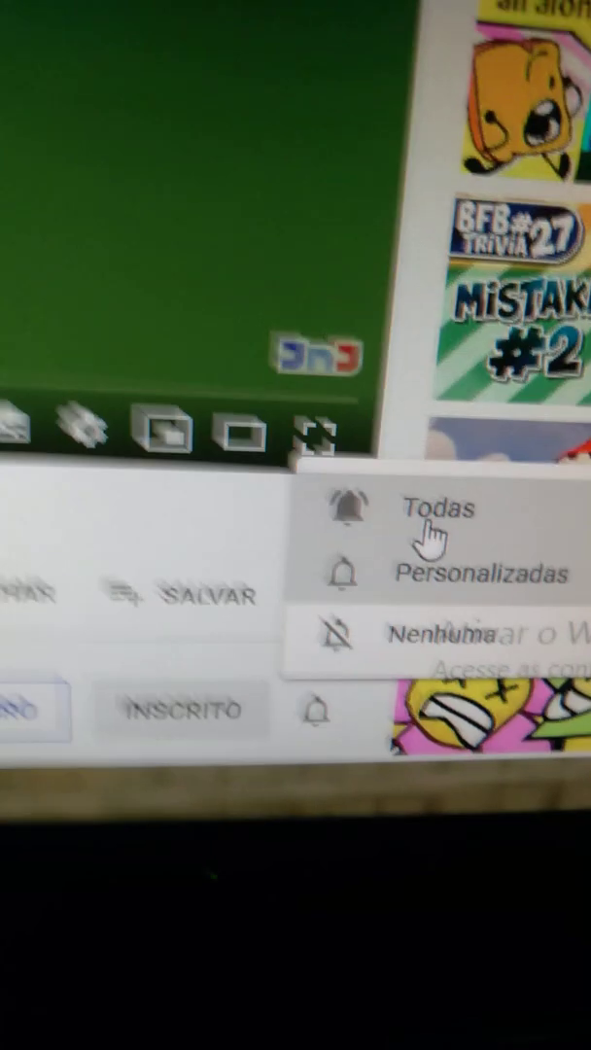